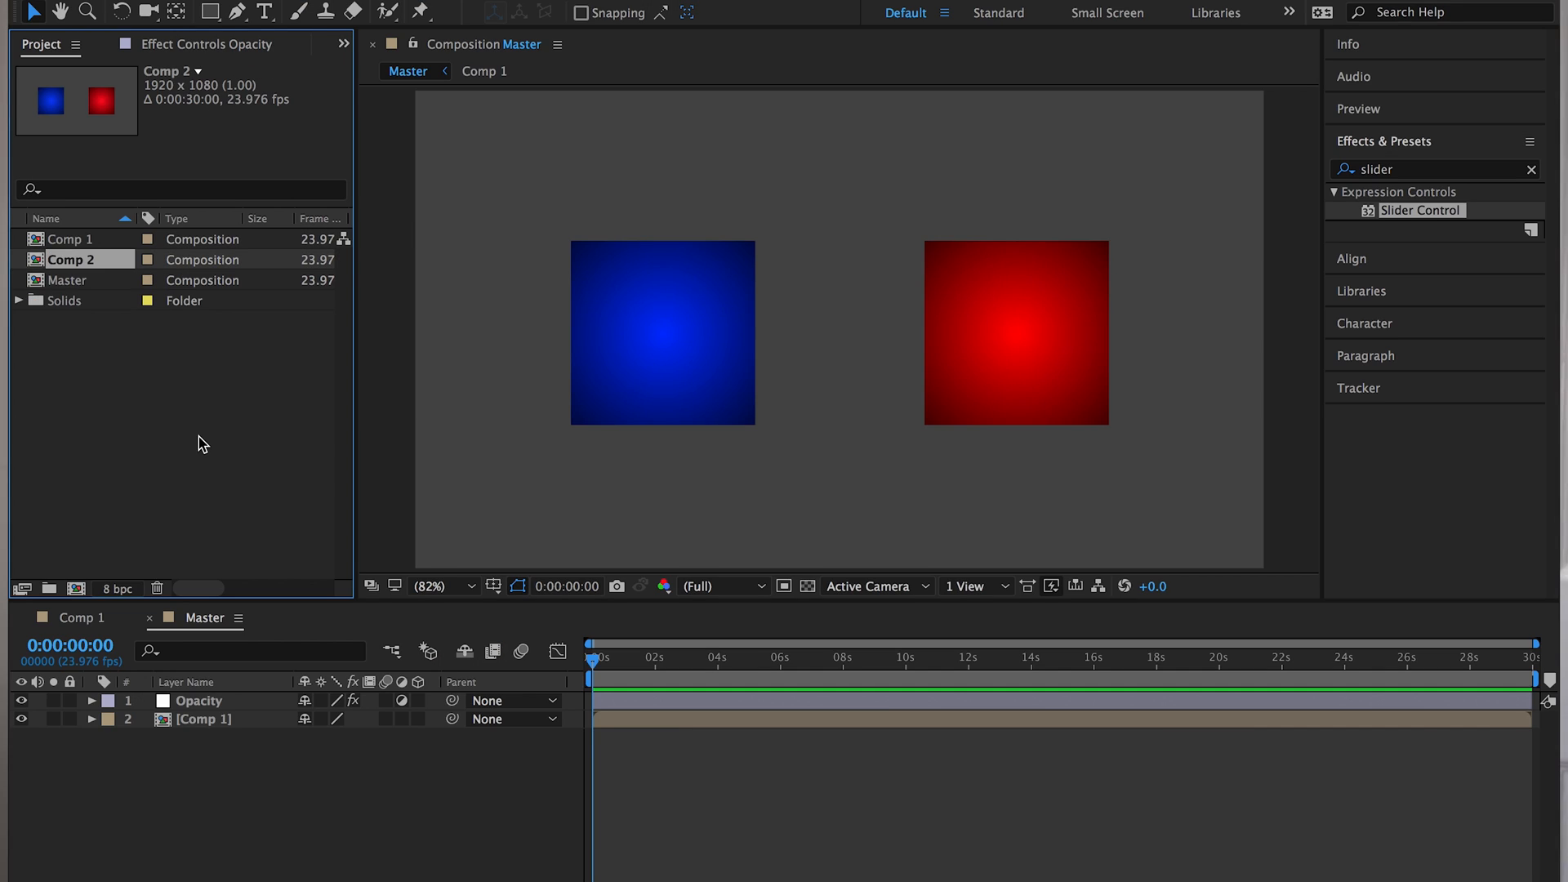
{"action": "mouse_move", "coordinate": [36, 267]}
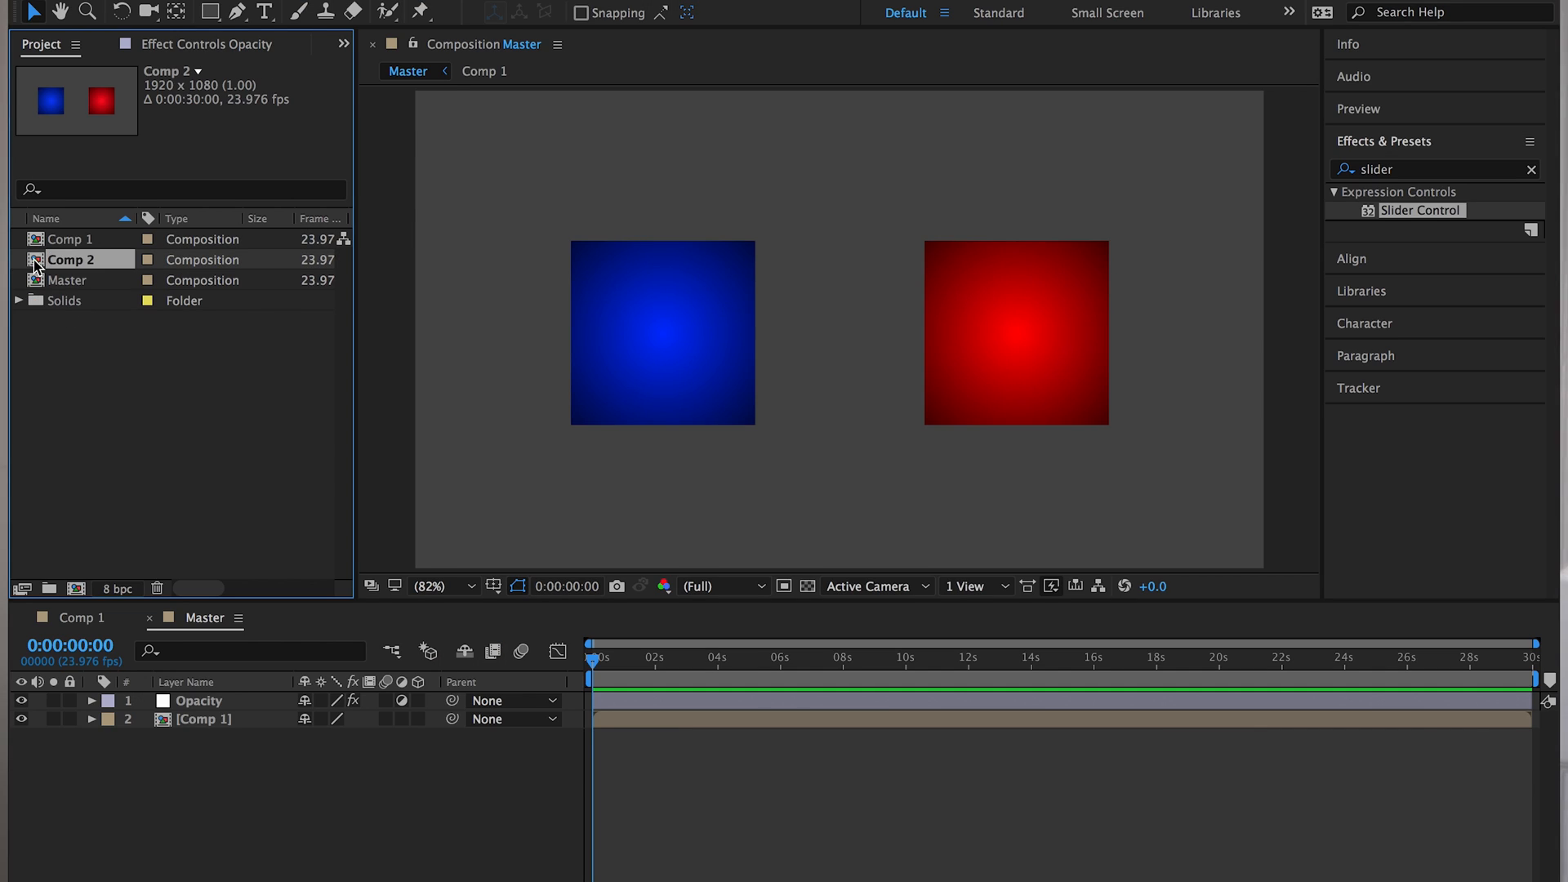
Open Comp 2 with its Blue Square and Red Square layers
{"action": "double_click", "coordinate": [70, 259]}
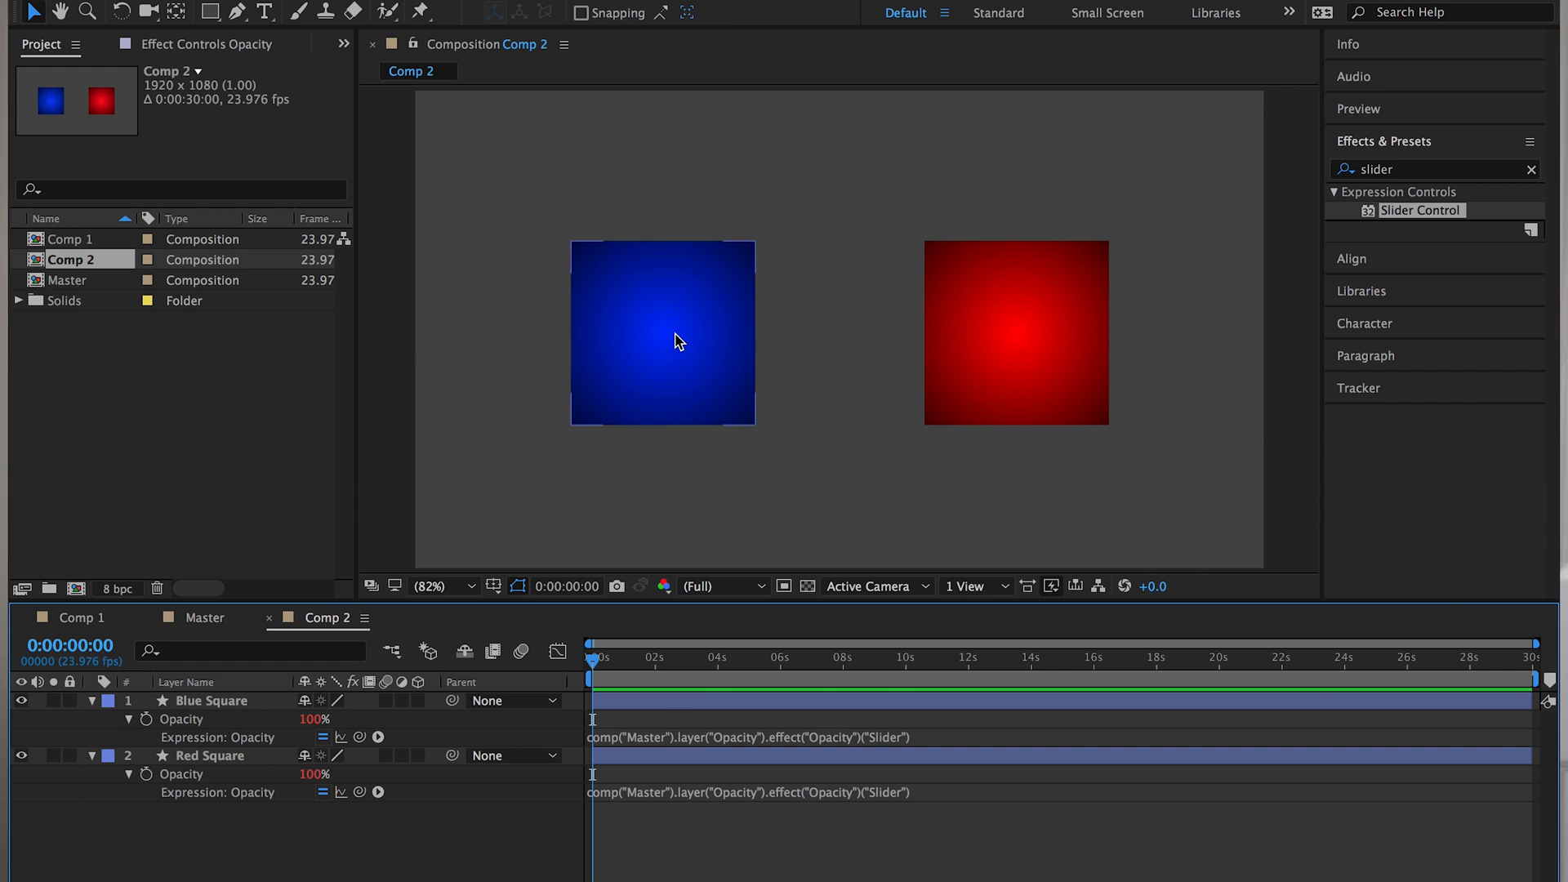
Give Blue Square a magenta gradient fill and Red Square a green one
{"action": "left_click", "coordinate": [663, 333]}
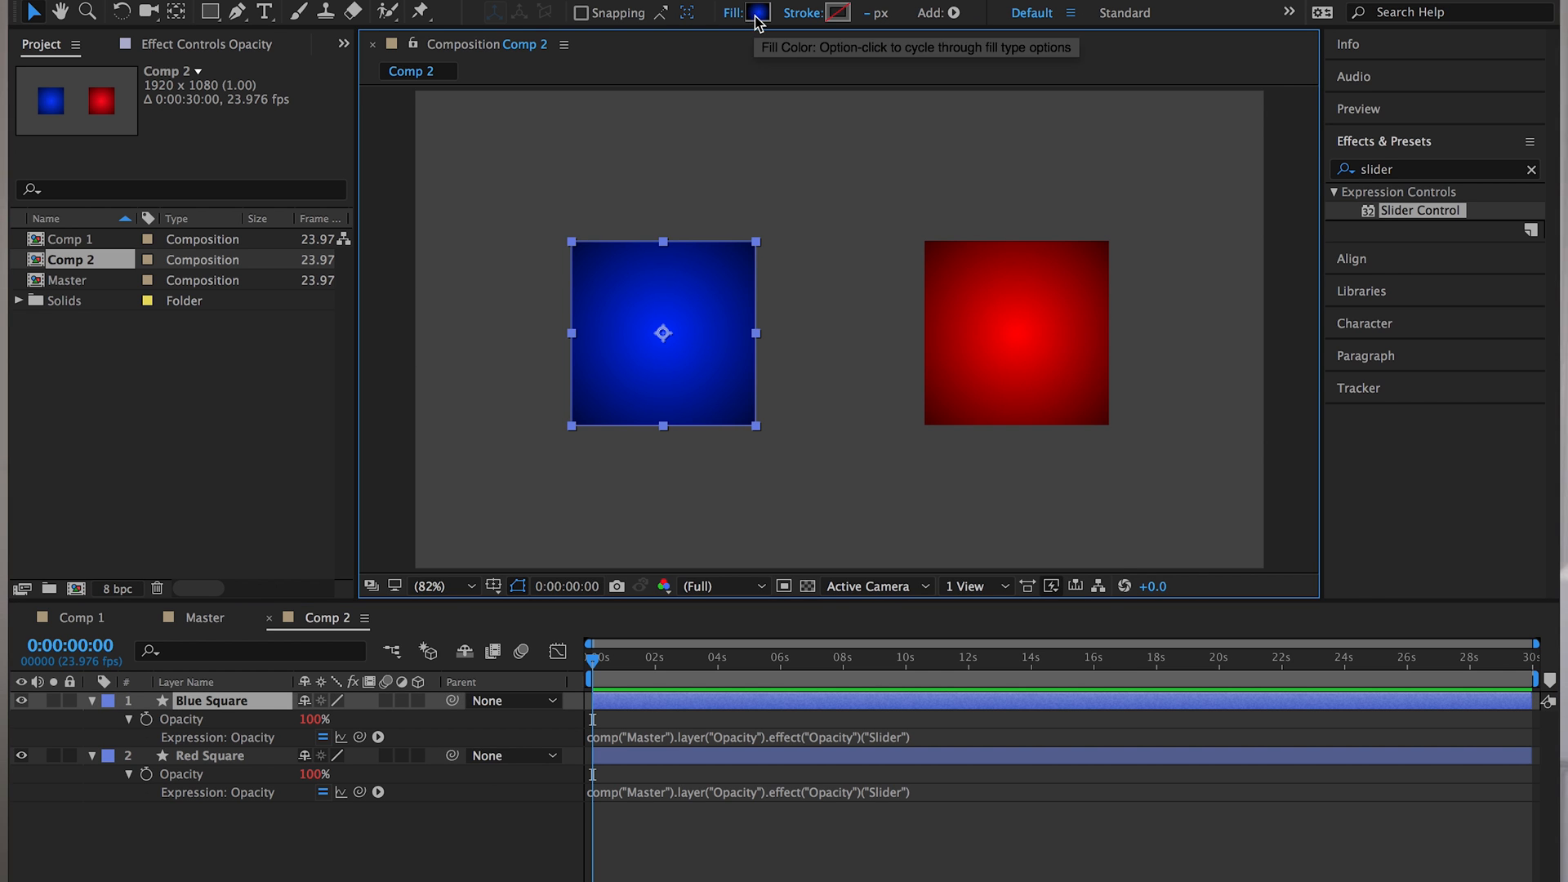
{"action": "left_click", "coordinate": [758, 13]}
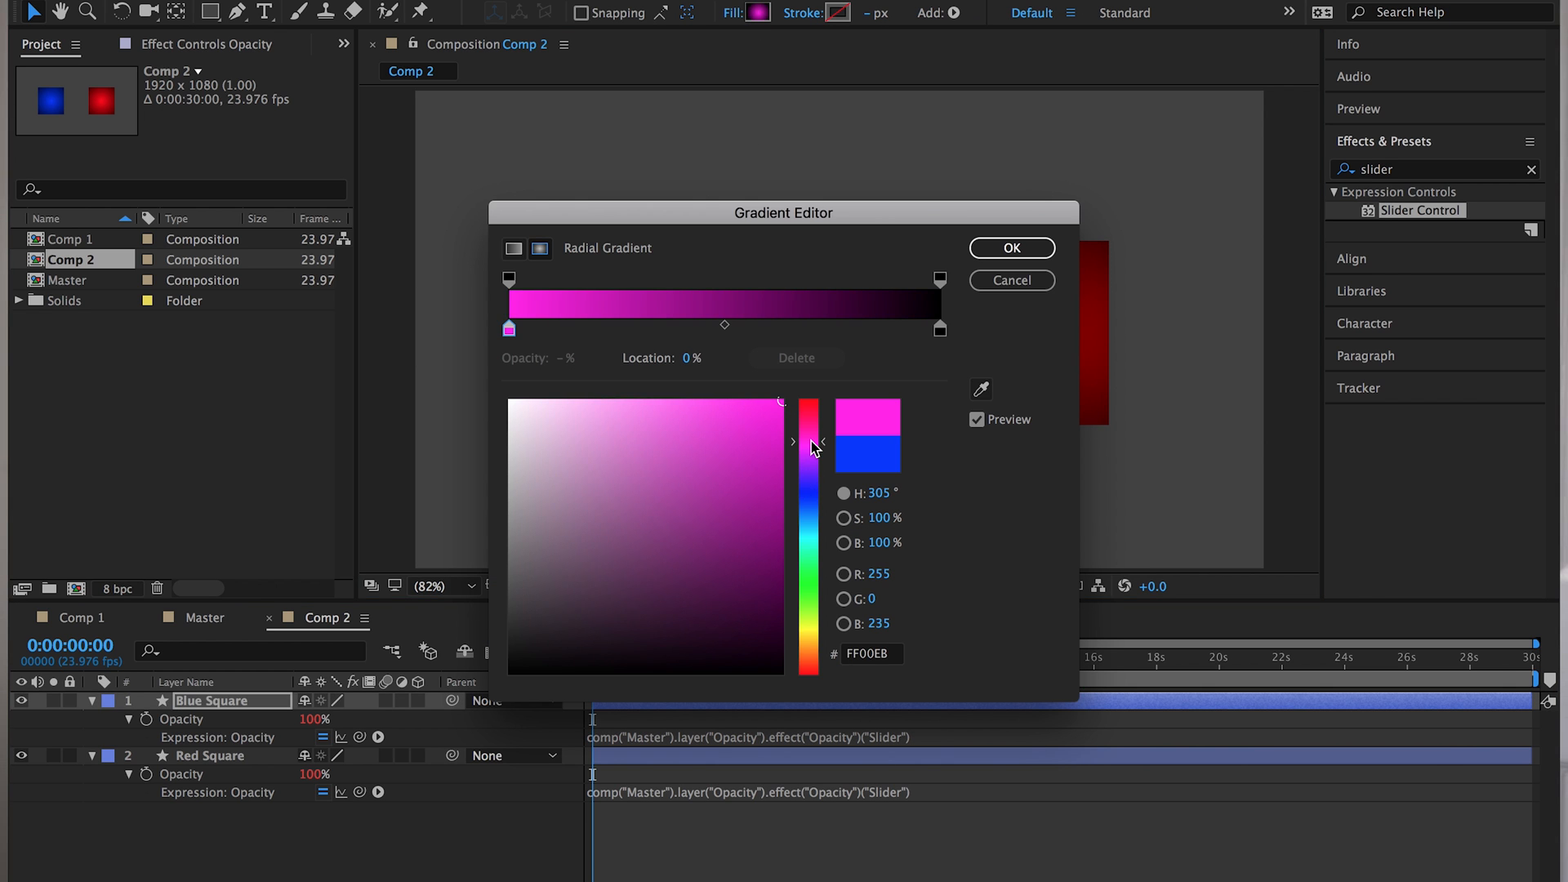
{"action": "left_click", "coordinate": [1010, 248]}
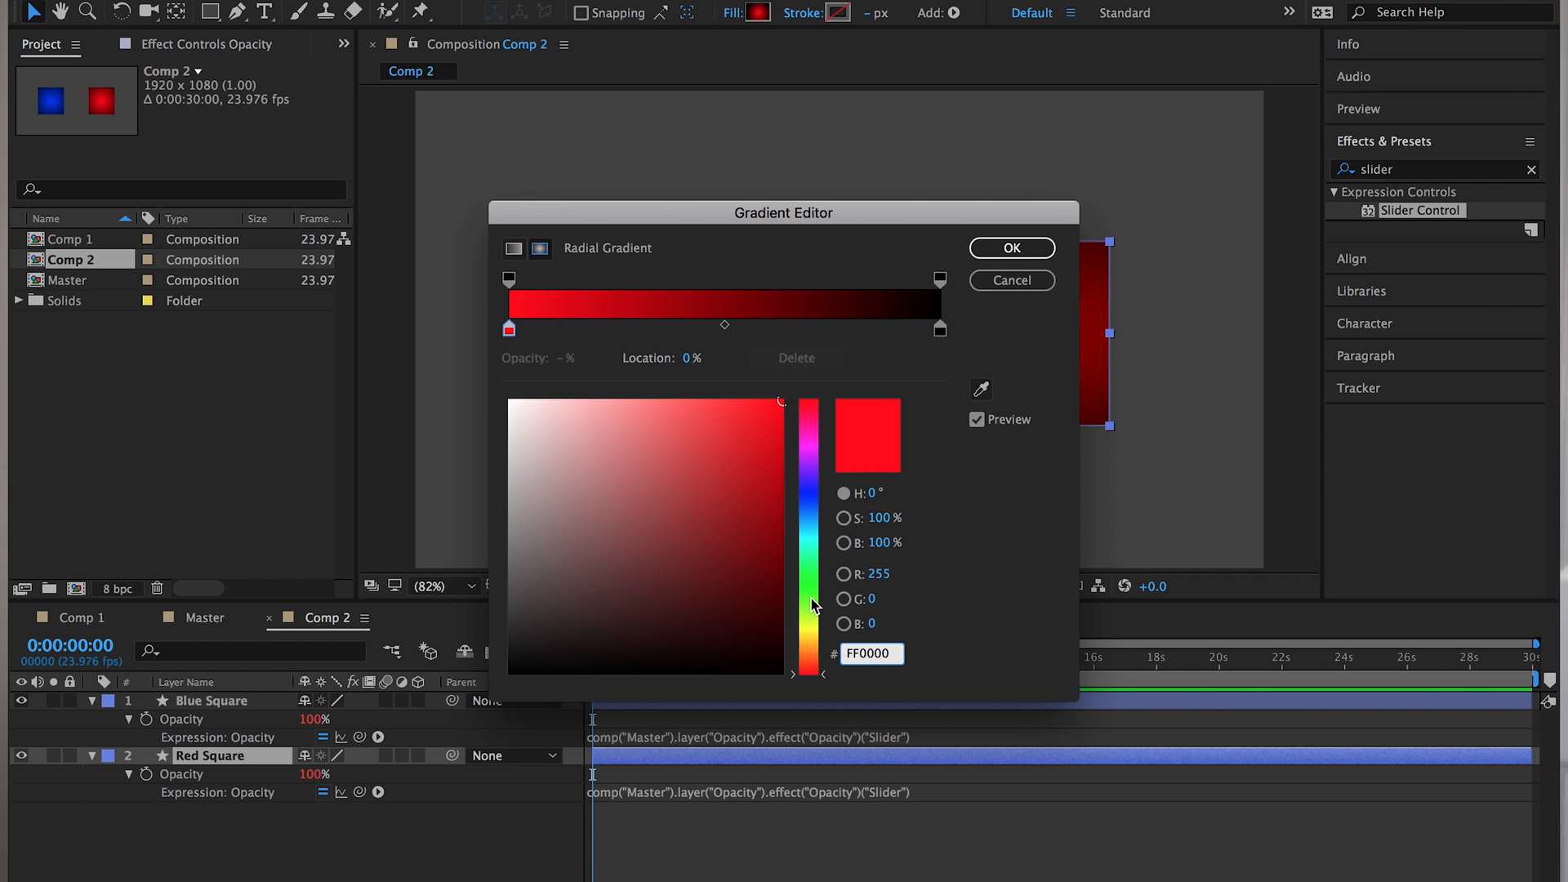
{"action": "left_click", "coordinate": [1011, 248]}
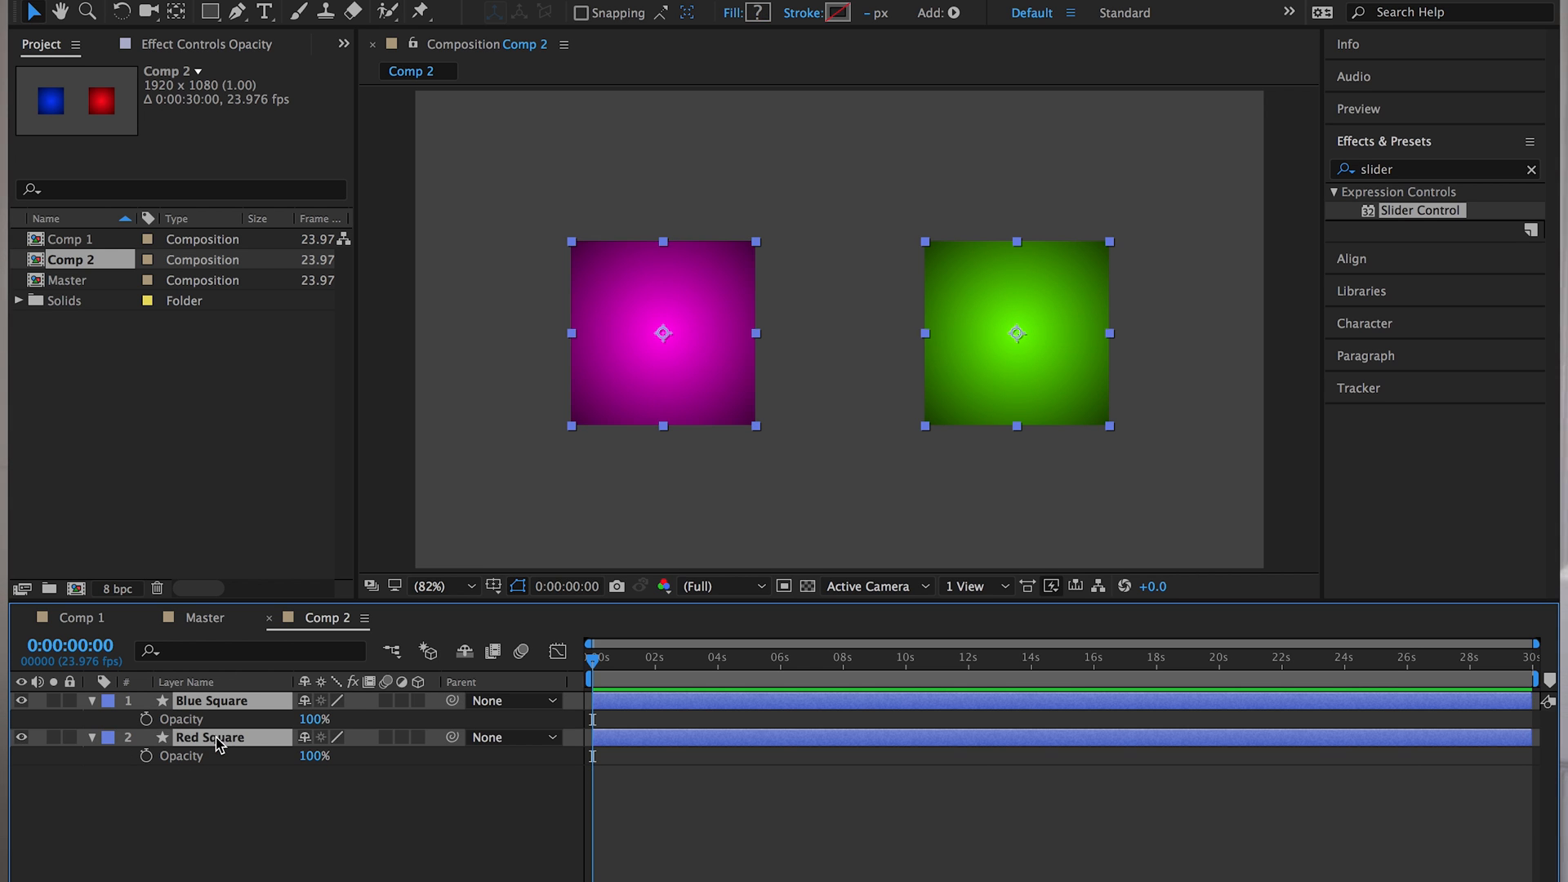
Link both squares' Scale to the Master Opacity slider, then return to Master
{"action": "key", "text": "s"}
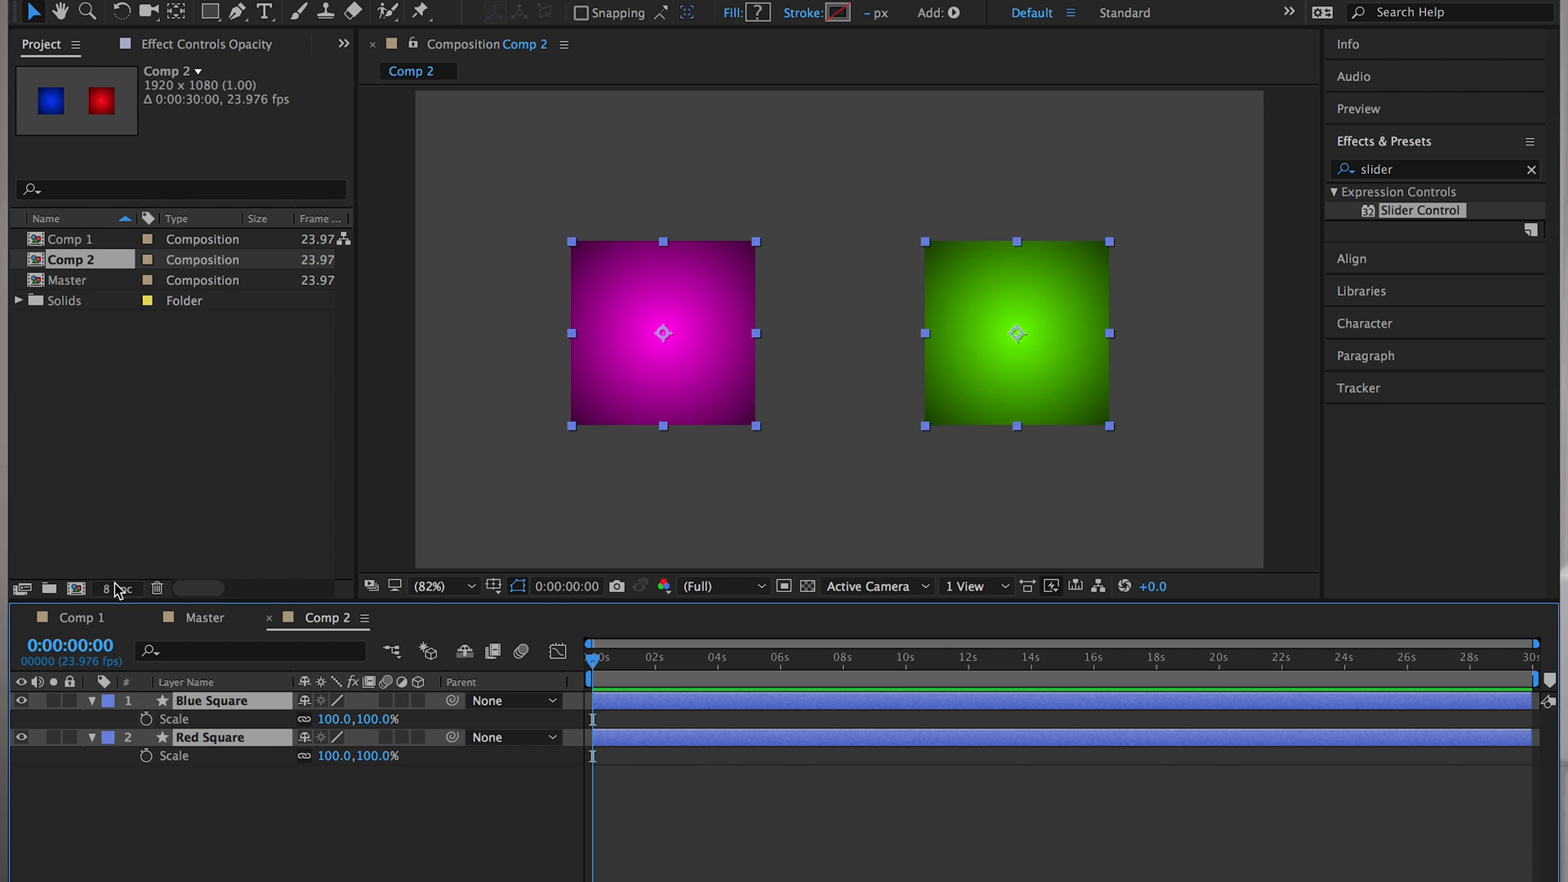
{"action": "left_click", "coordinate": [210, 44]}
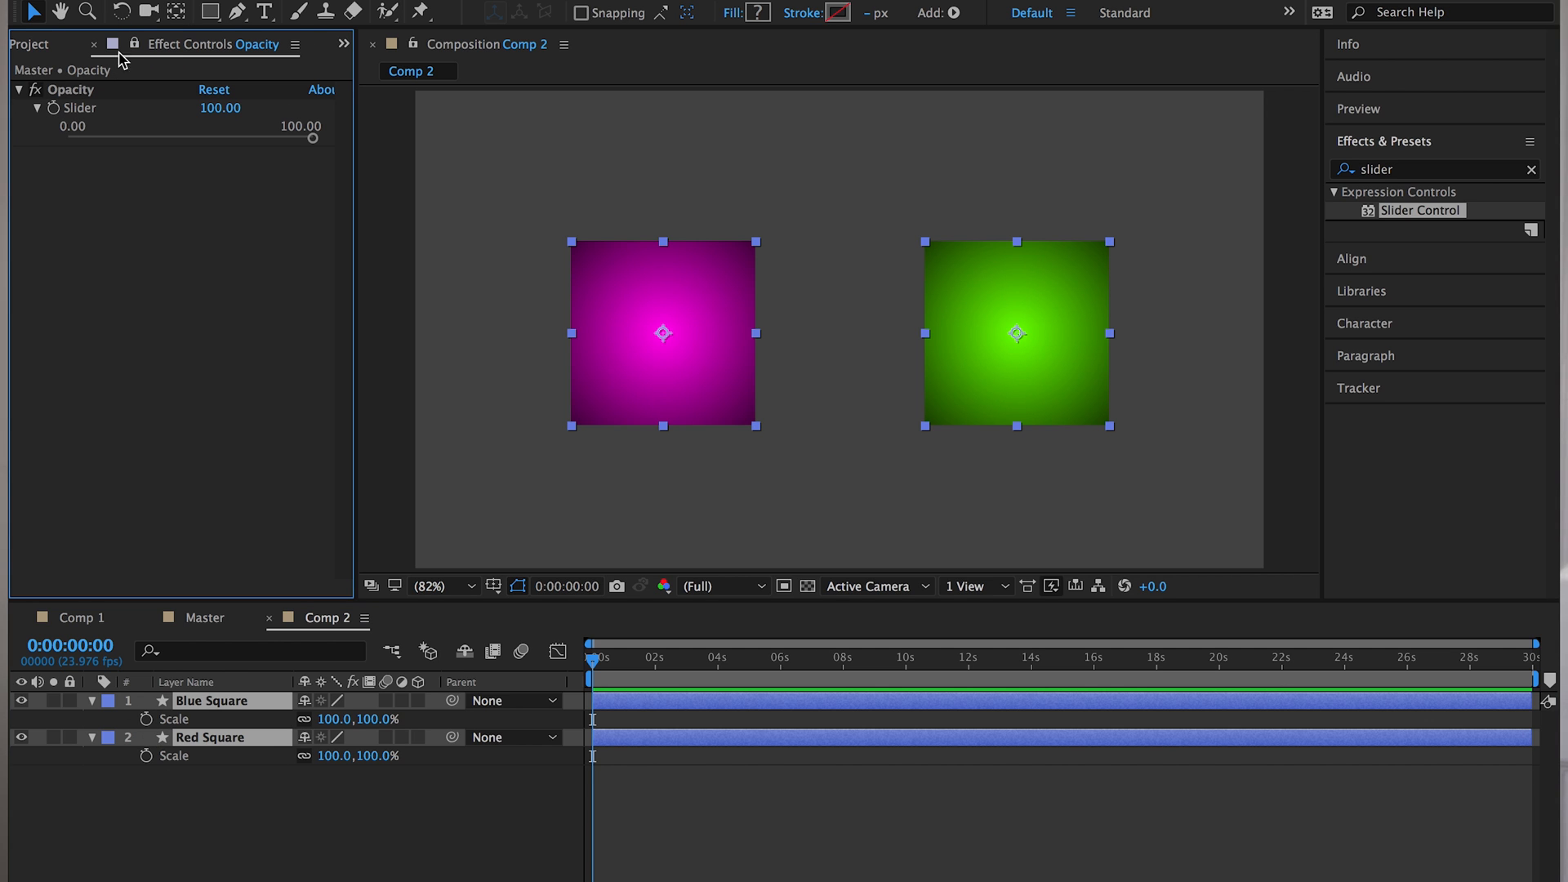
{"action": "mouse_move", "coordinate": [148, 727]}
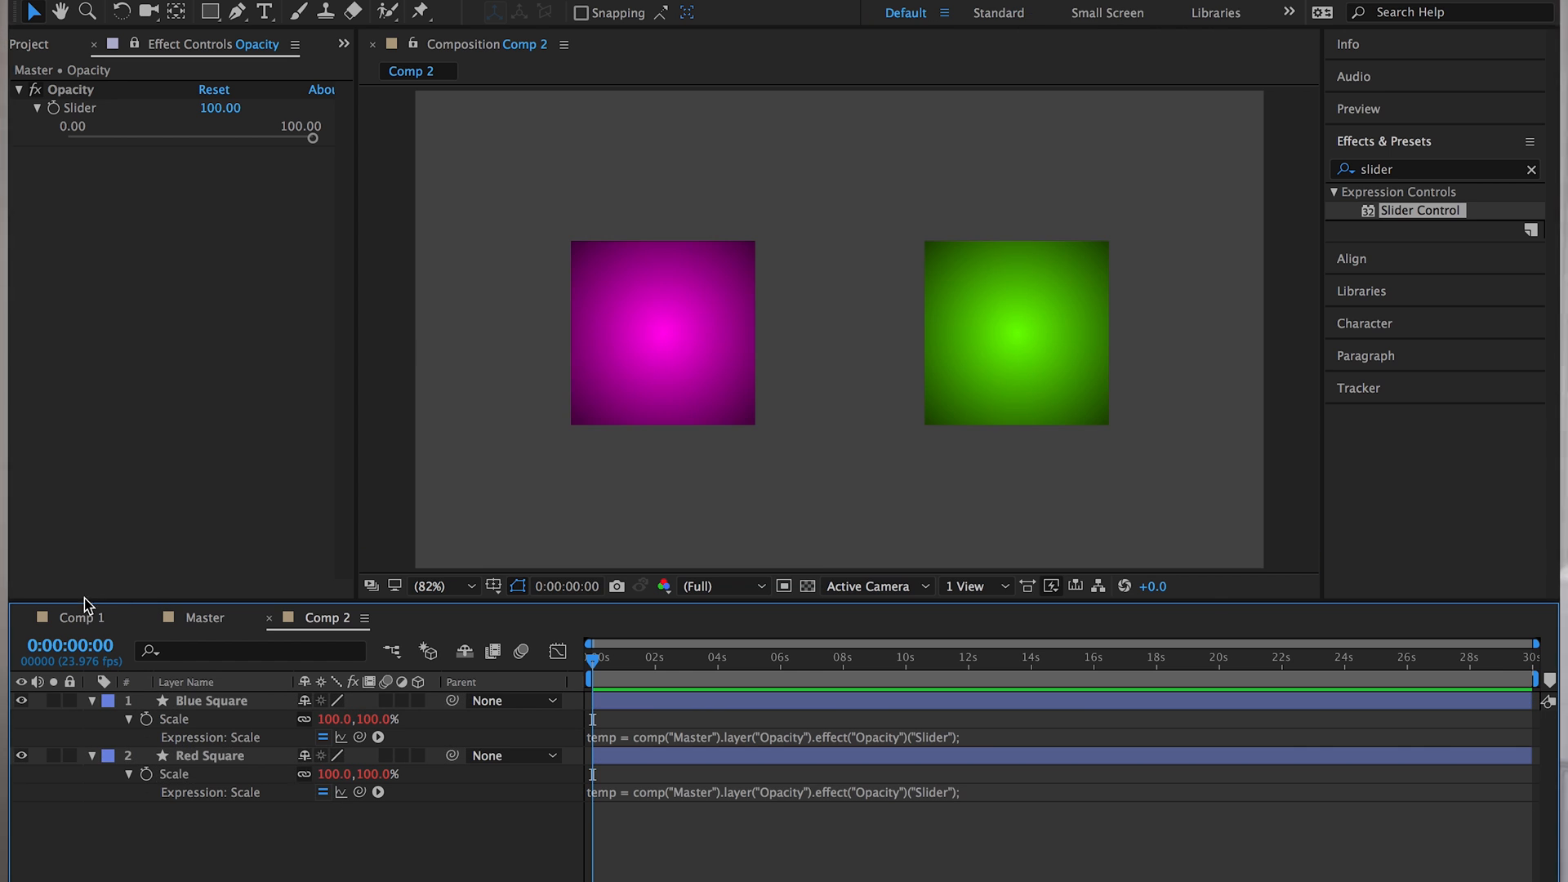
{"action": "left_click", "coordinate": [67, 618]}
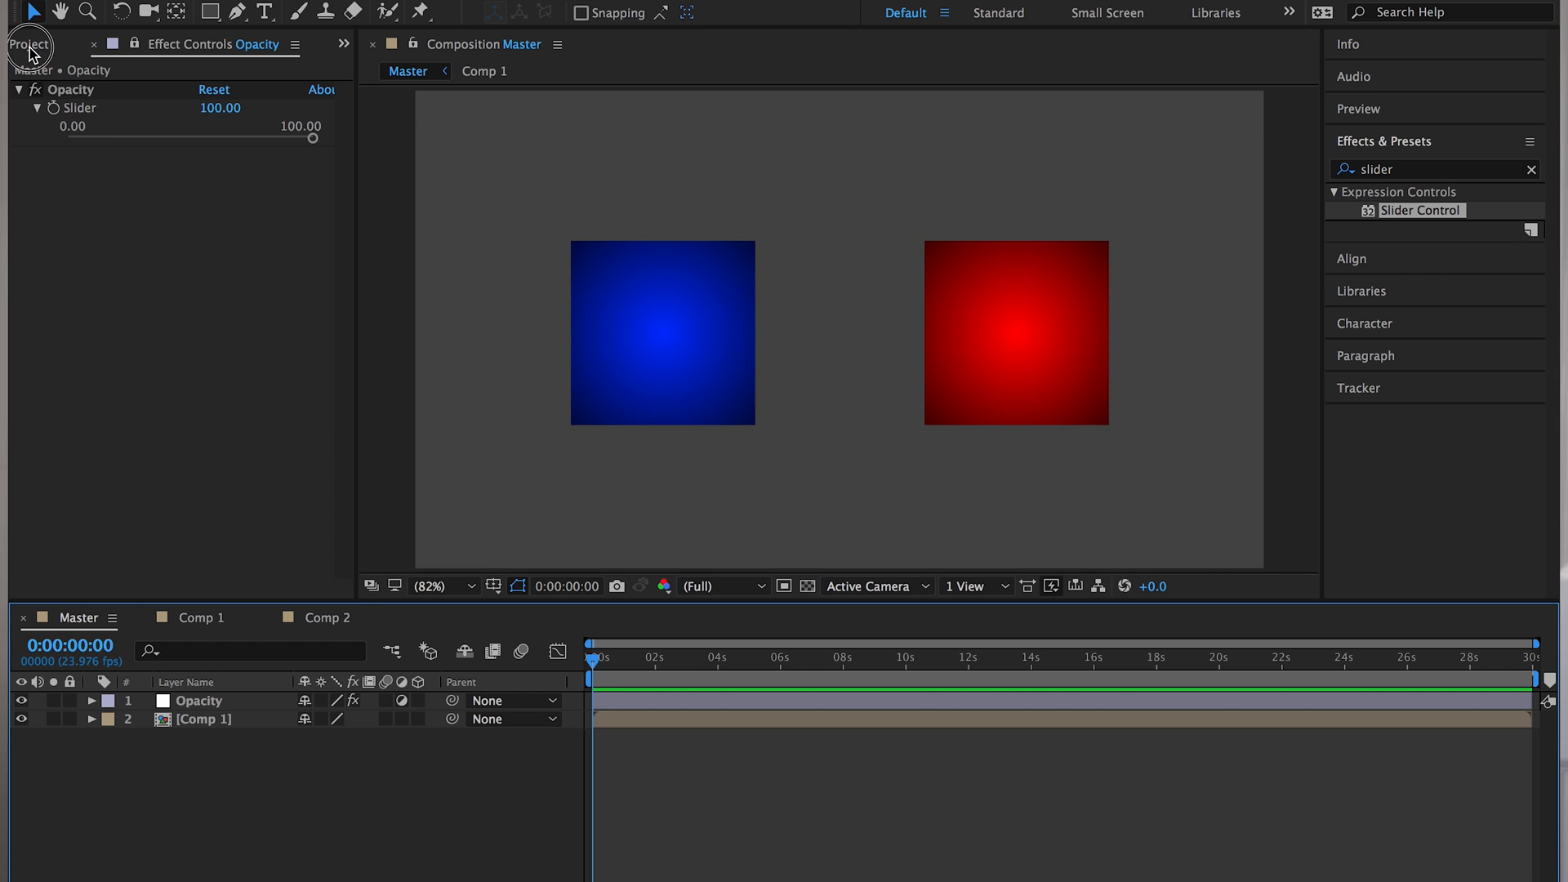
Place Comp 2 in the Master comp and rotate it 90 degrees
{"action": "left_click", "coordinate": [31, 44]}
{"action": "type", "text": "90"}
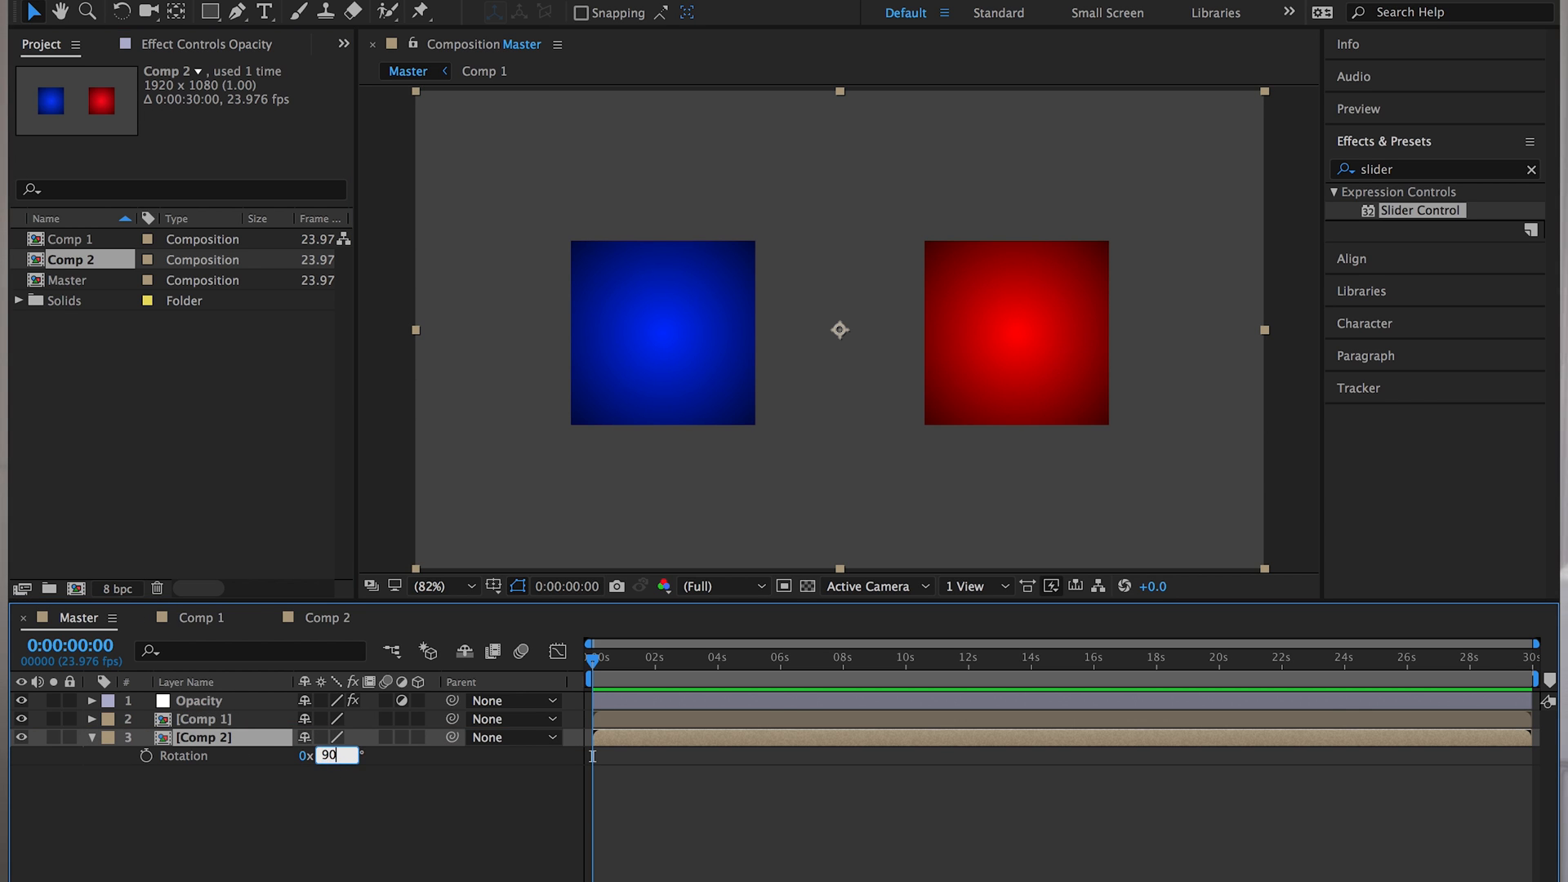
{"action": "key", "text": "Return"}
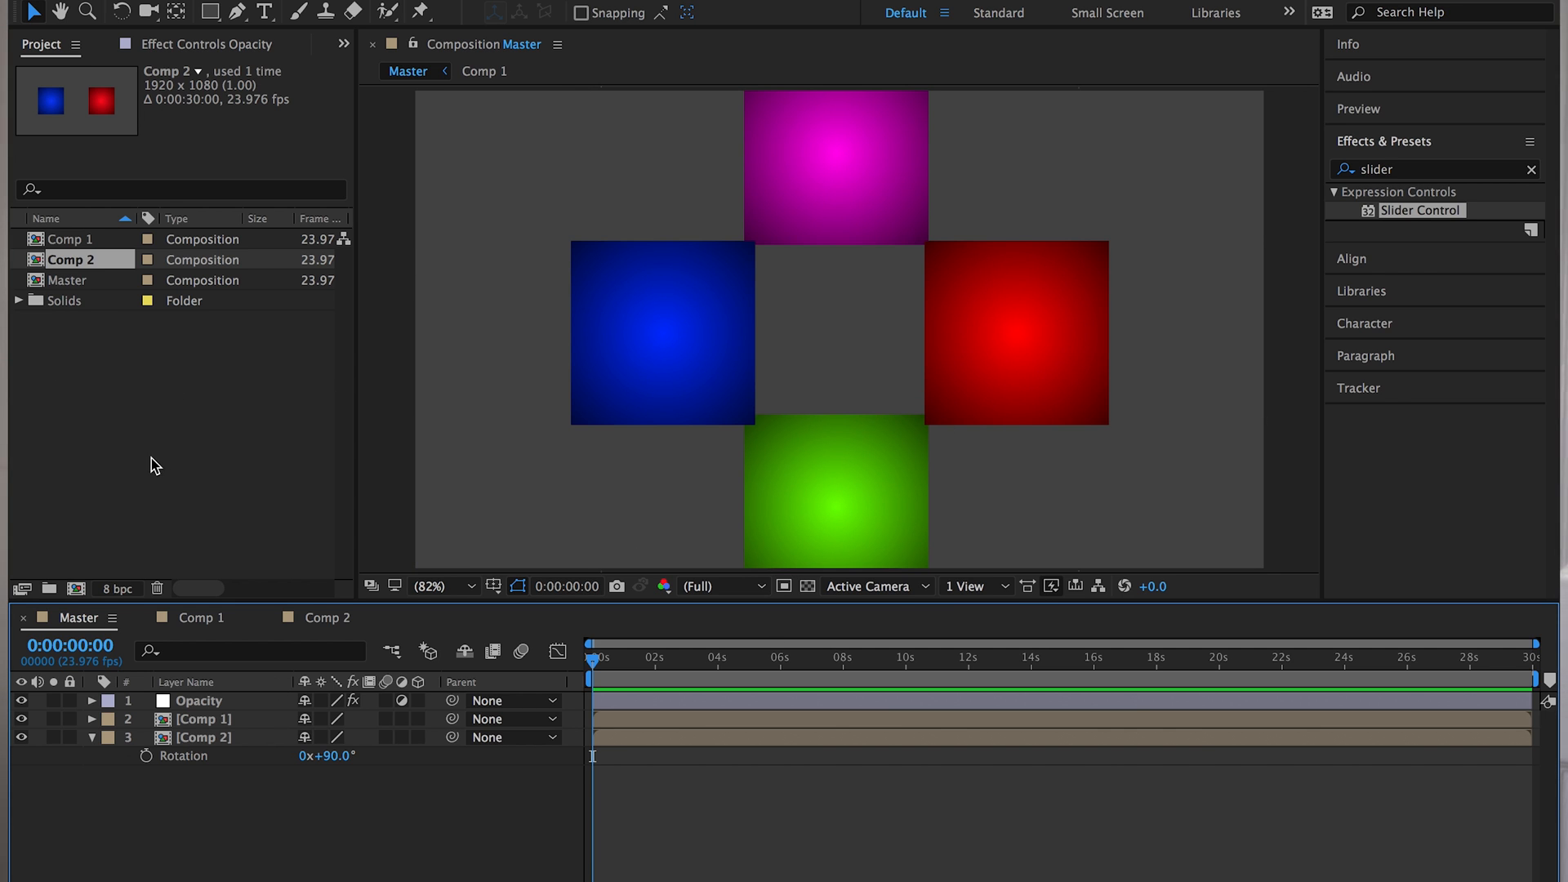
Drag the Master Opacity slider down to 0, back to 100, then settle near 16
{"action": "left_click", "coordinate": [210, 44]}
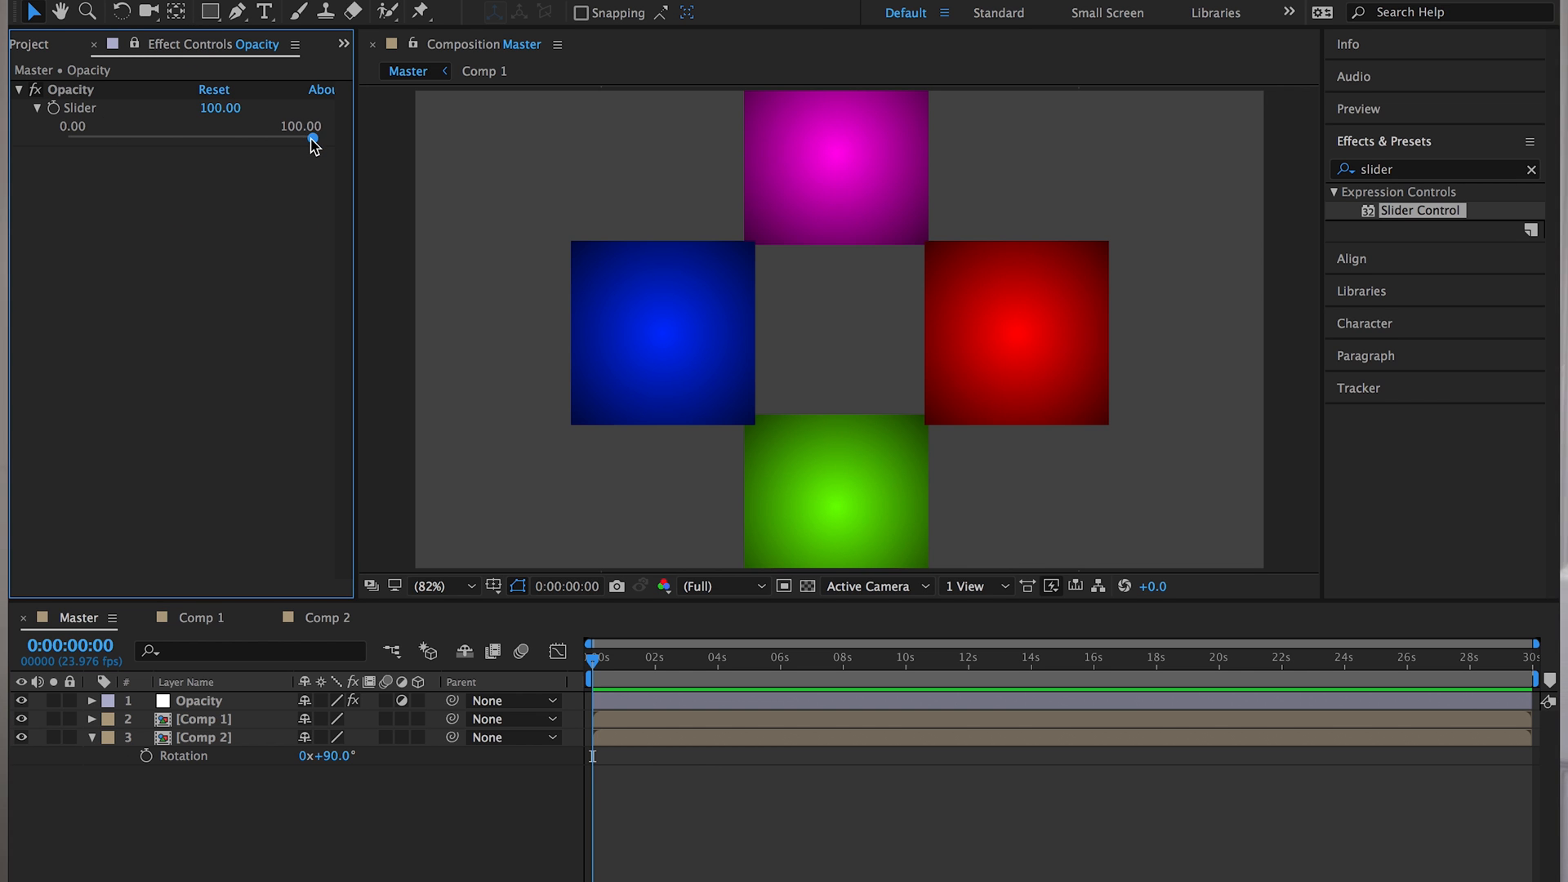
{"action": "left_click_drag", "start_coordinate": [310, 138], "coordinate": [137, 138]}
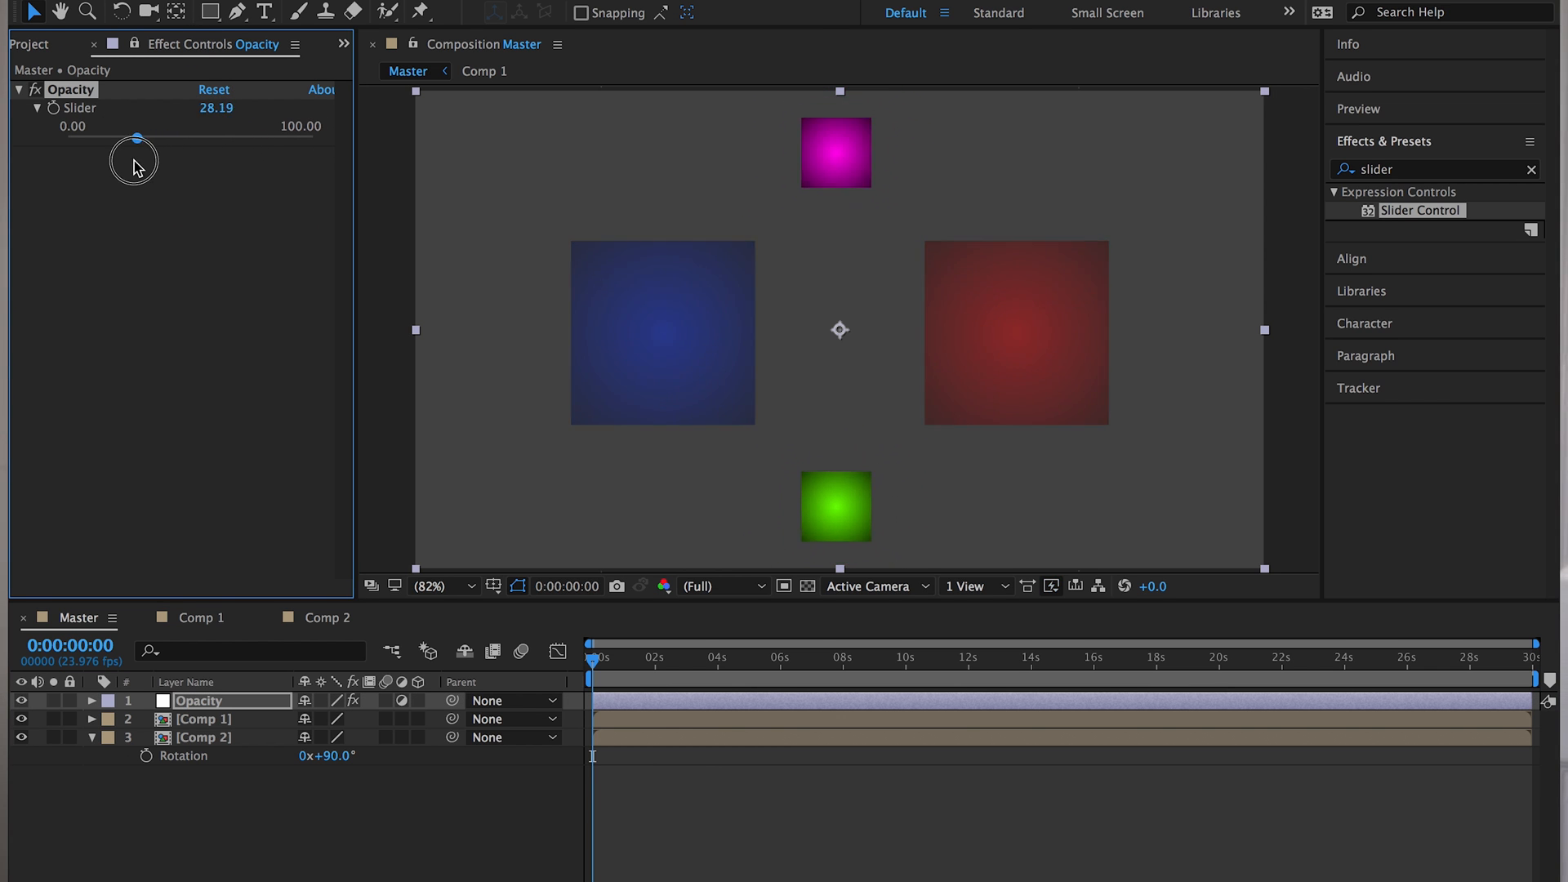
{"action": "left_click_drag", "start_coordinate": [138, 137], "coordinate": [312, 137]}
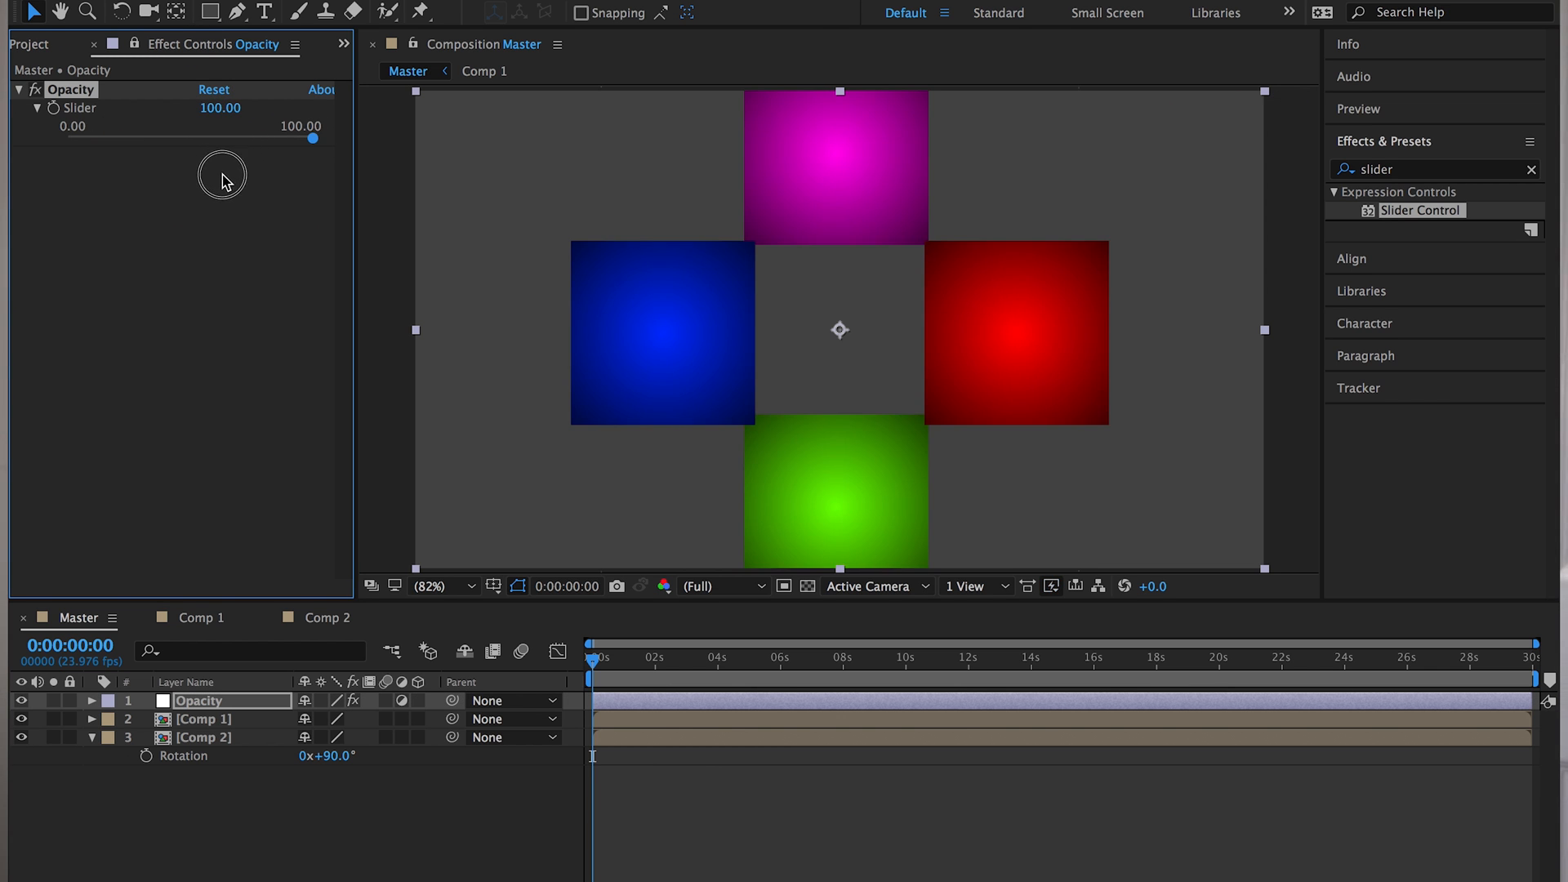
{"action": "left_click_drag", "start_coordinate": [312, 138], "coordinate": [120, 137]}
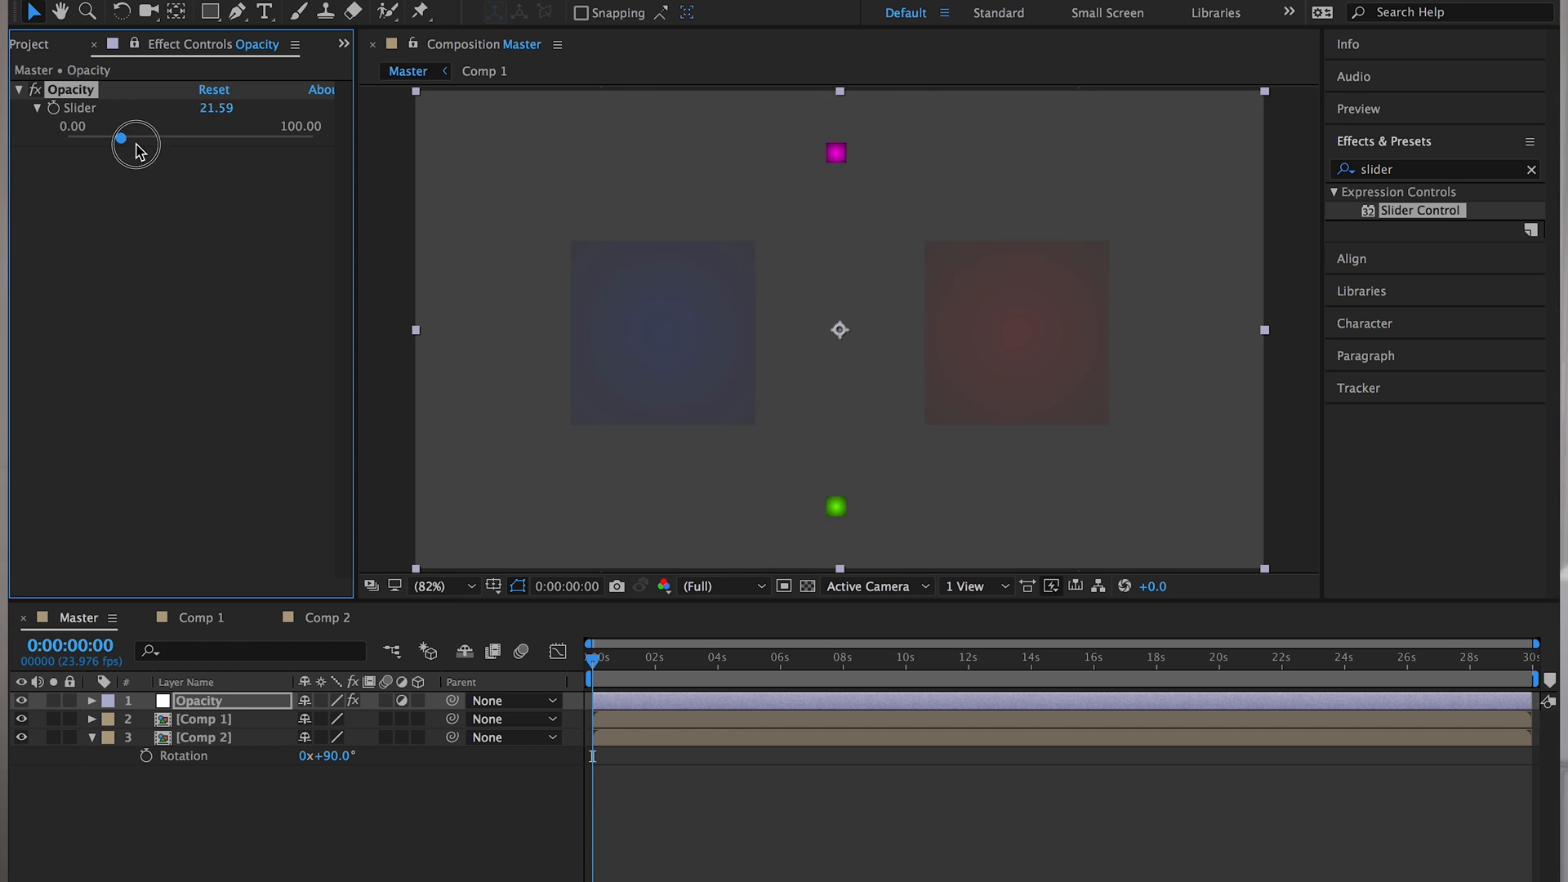
{"action": "left_click_drag", "start_coordinate": [134, 137], "coordinate": [120, 137]}
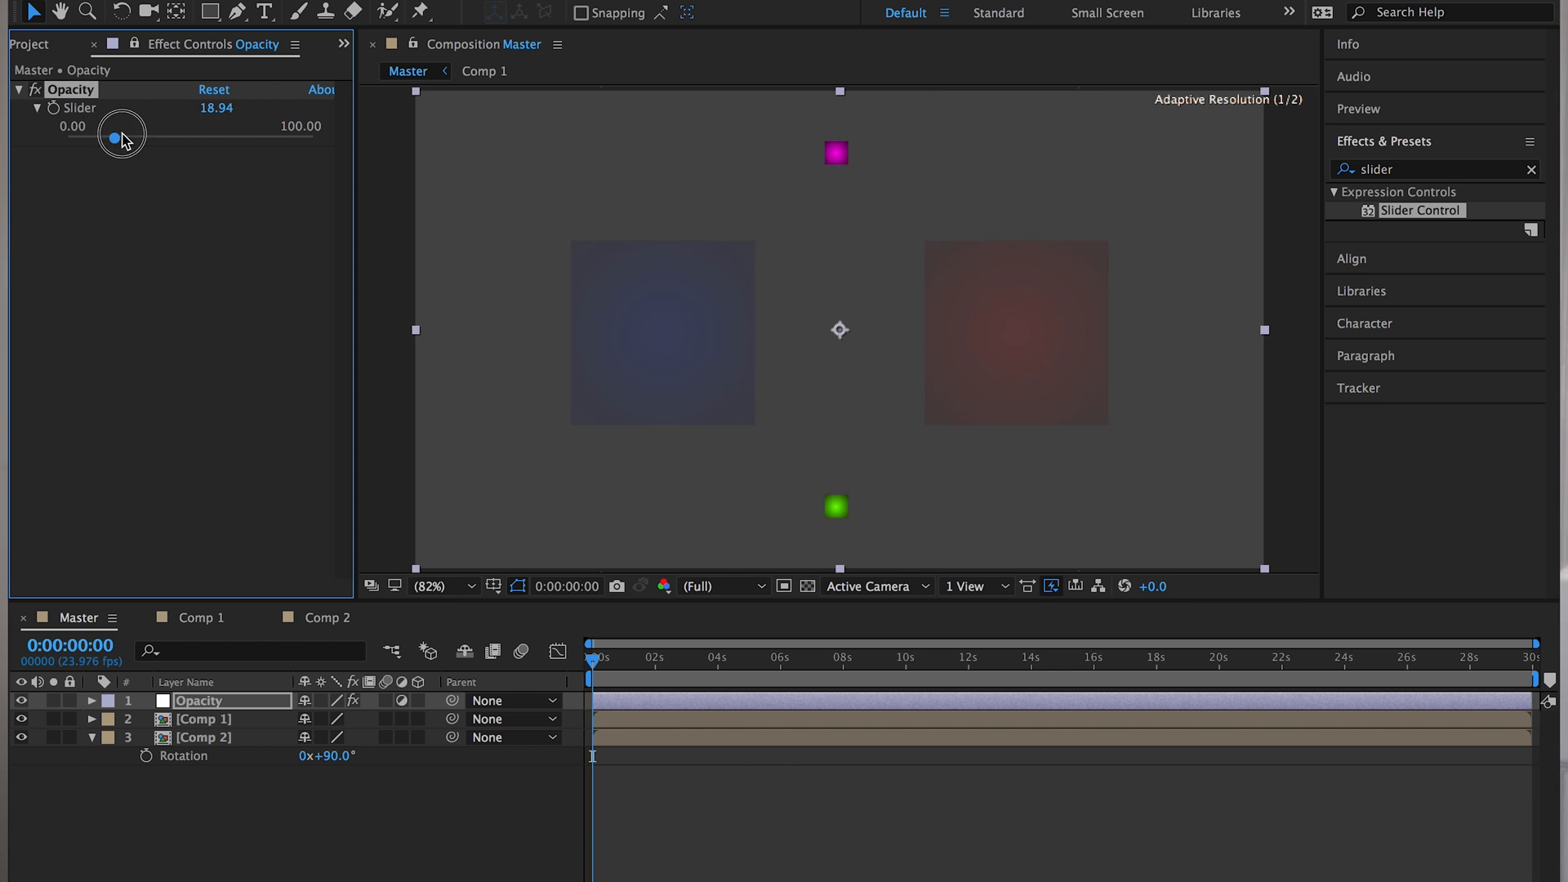
{"action": "left_click_drag", "start_coordinate": [118, 135], "coordinate": [107, 135]}
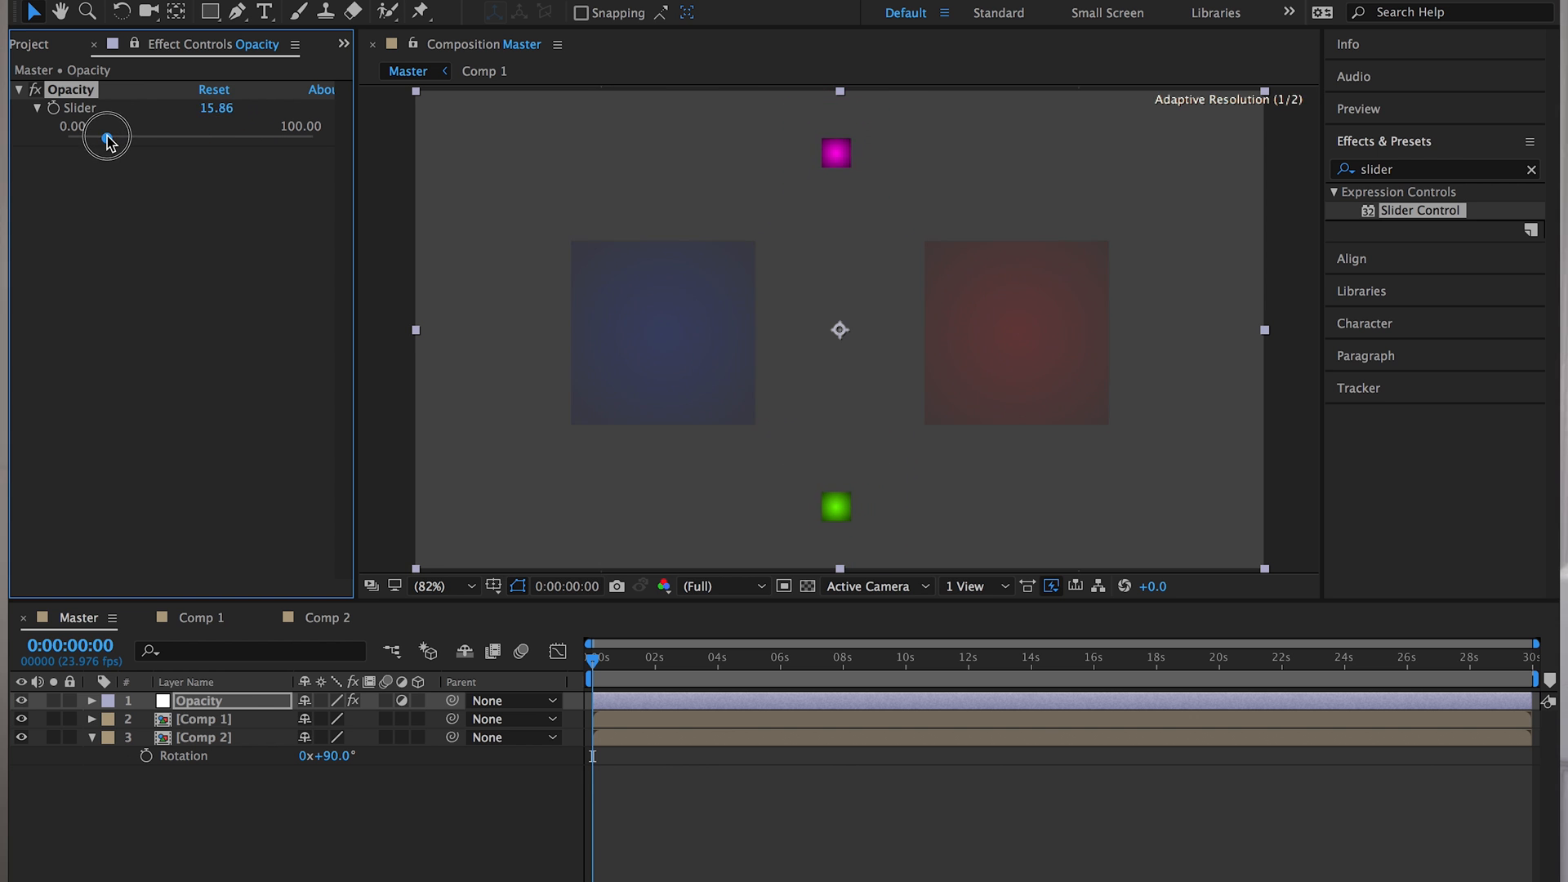